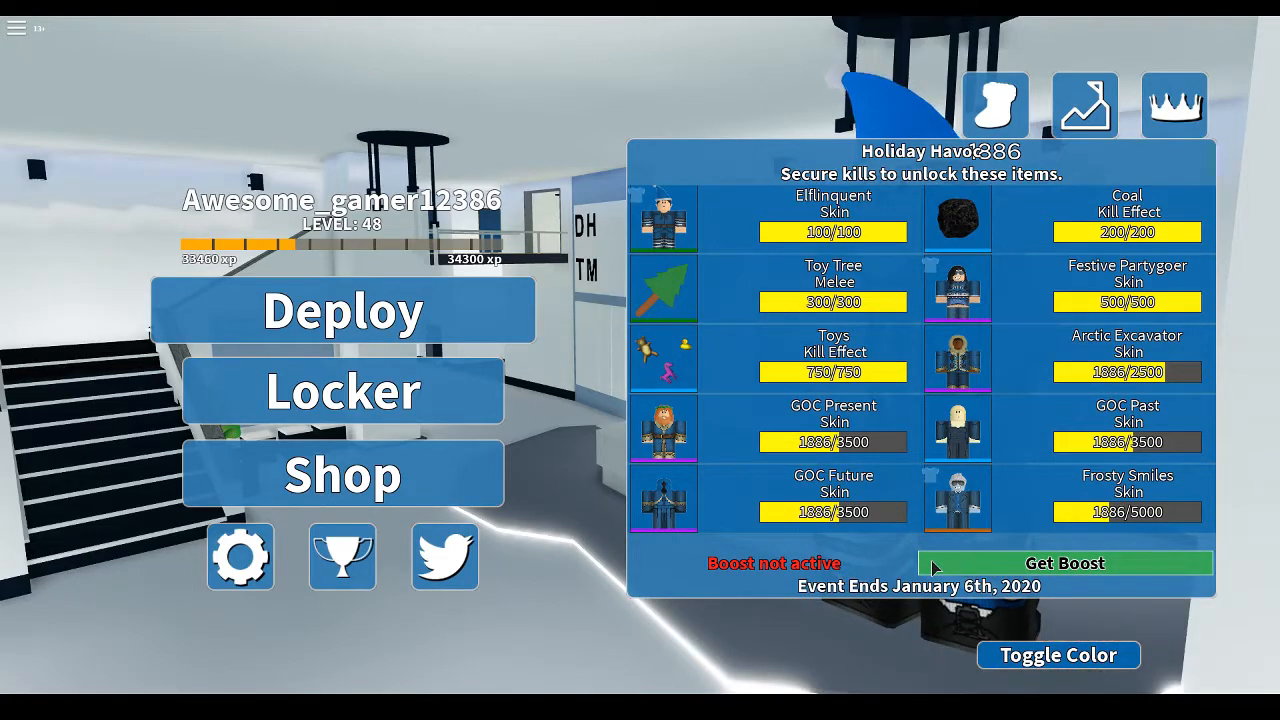
mouse_move(1004, 558)
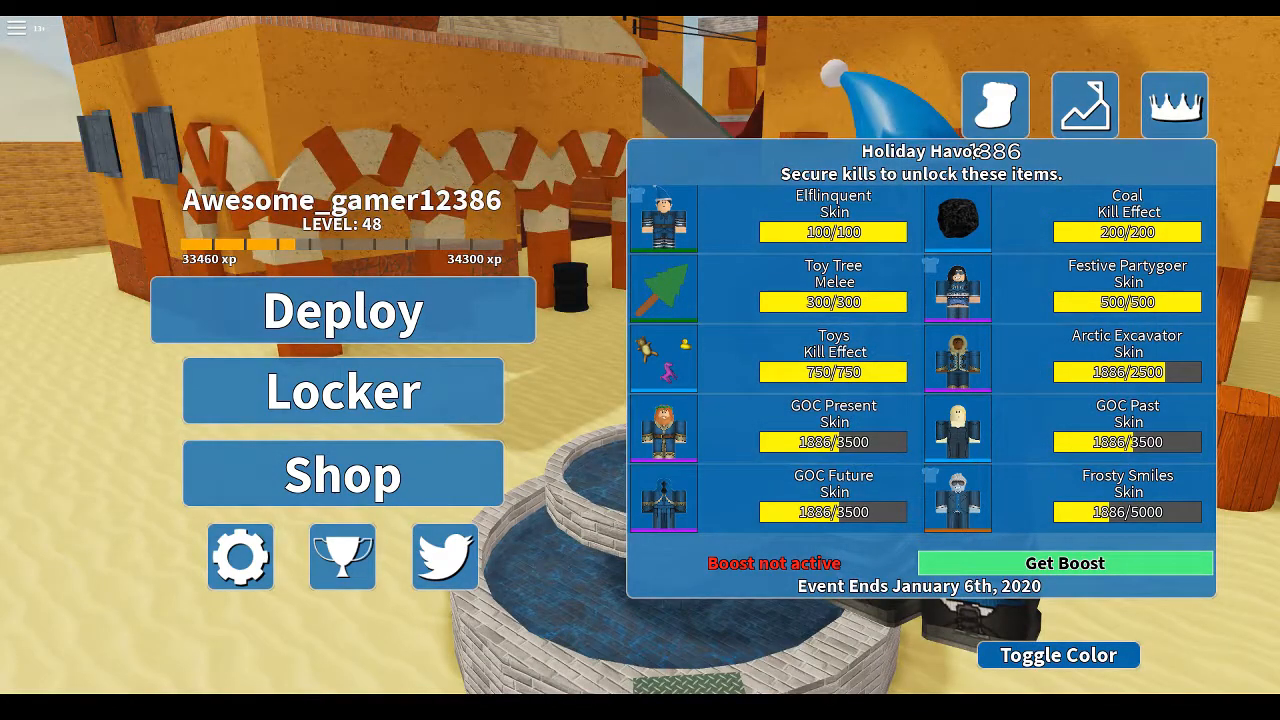
- Deploy into a Standard match, fire at an opponent, then bring up the in-game player menu
left_click(344, 308)
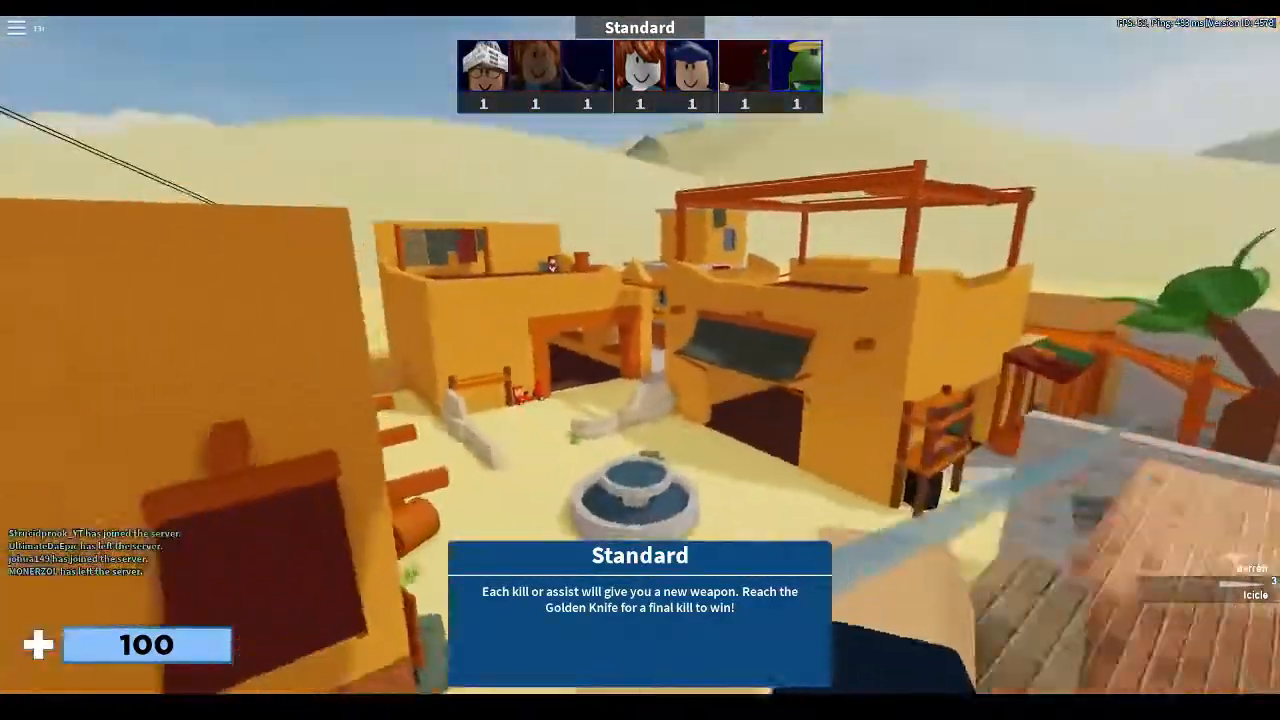
mouse_move(640, 360)
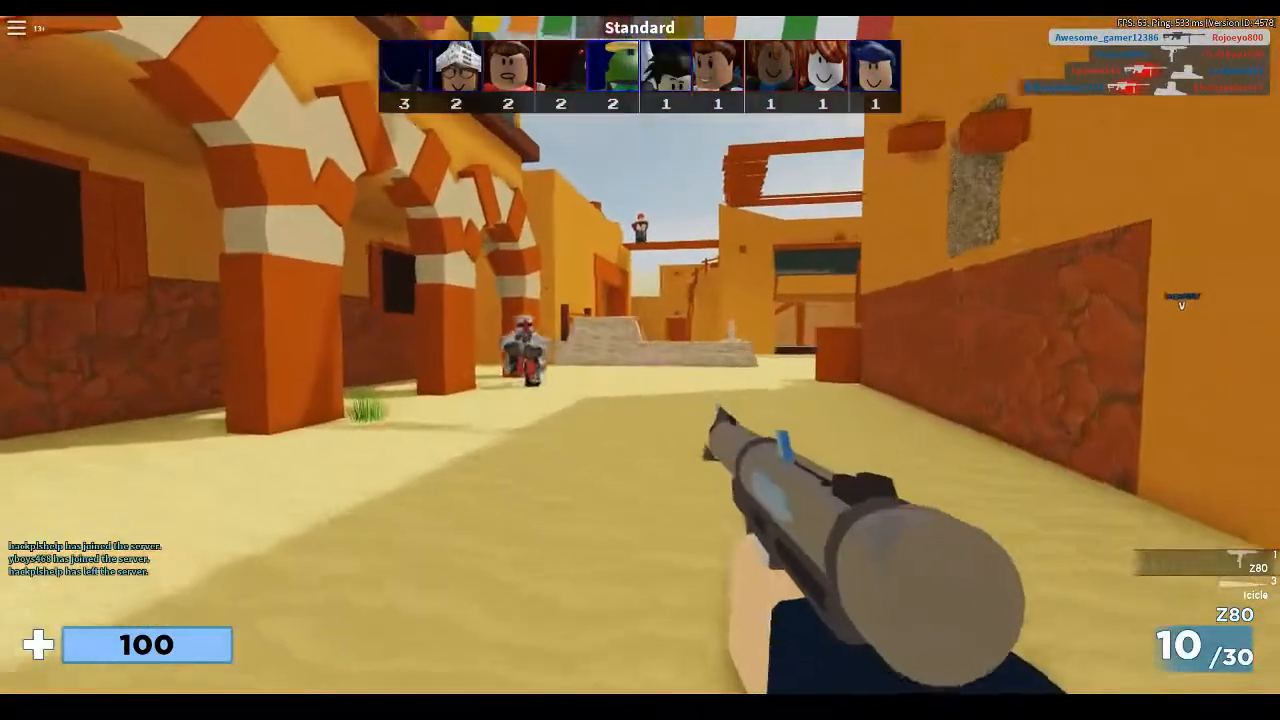
left_click(640, 360)
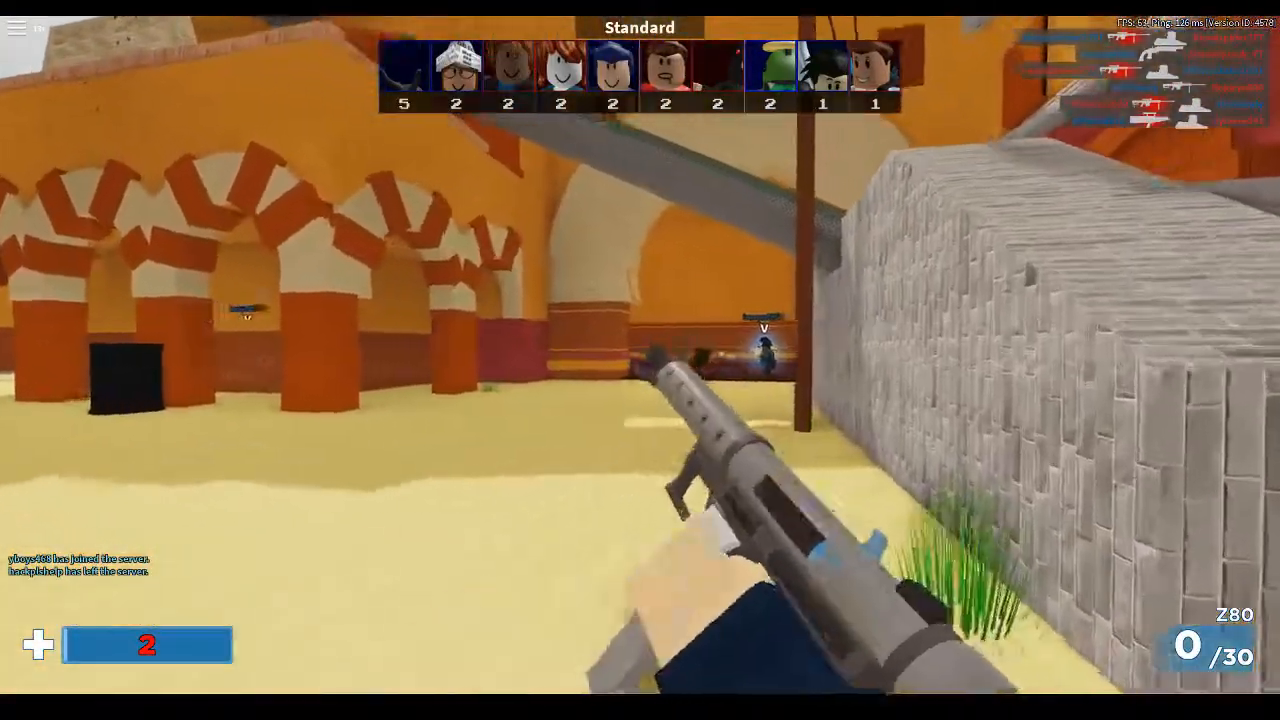
key("Escape")
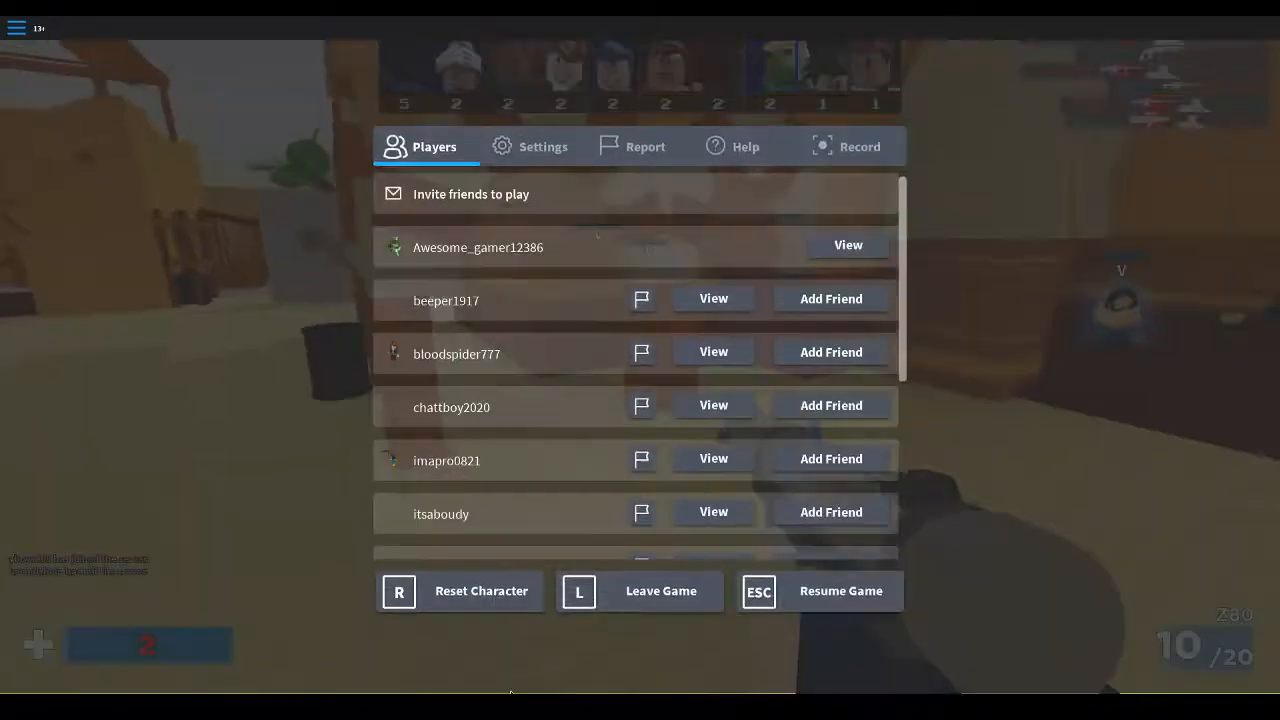